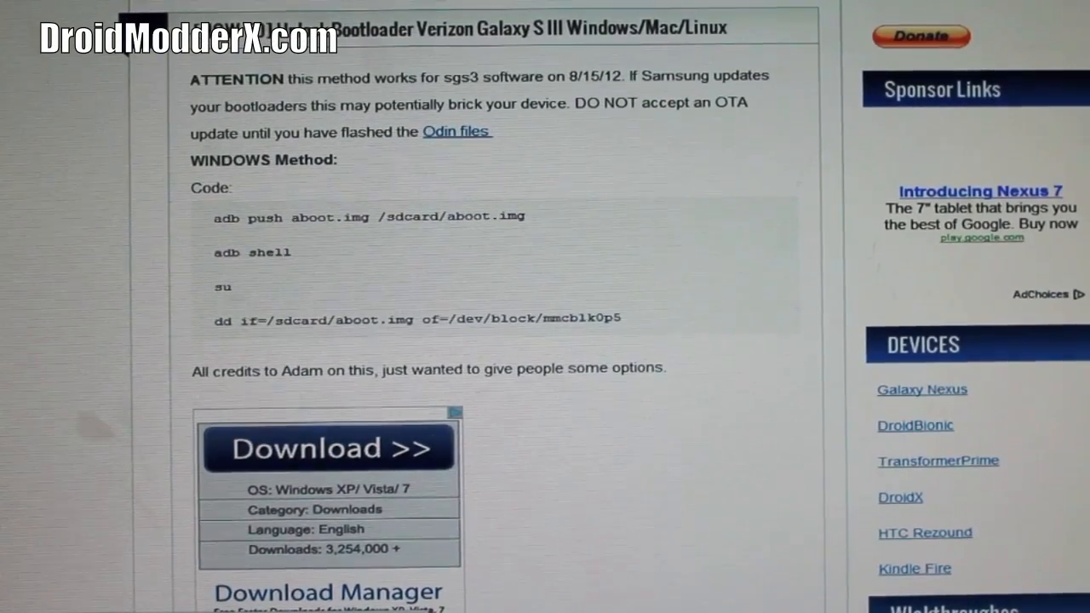
Scroll the DroidModderX guide to show its title and the Windows Method adb commands
{"action": "scroll", "scroll_direction": "up", "scroll_amount": 3}
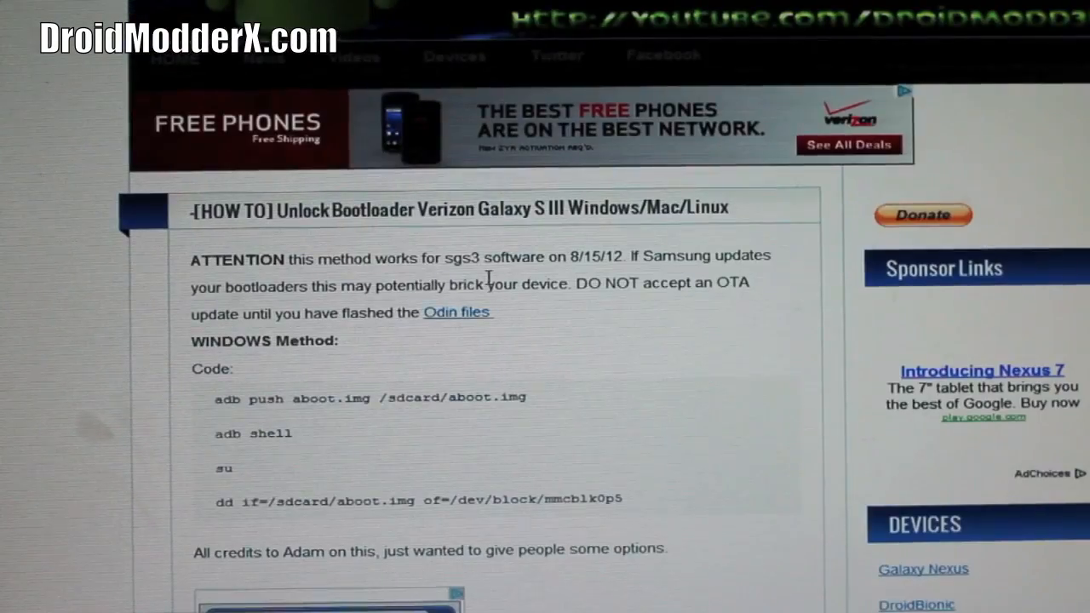
{"action": "scroll", "scroll_direction": "down", "scroll_amount": 3}
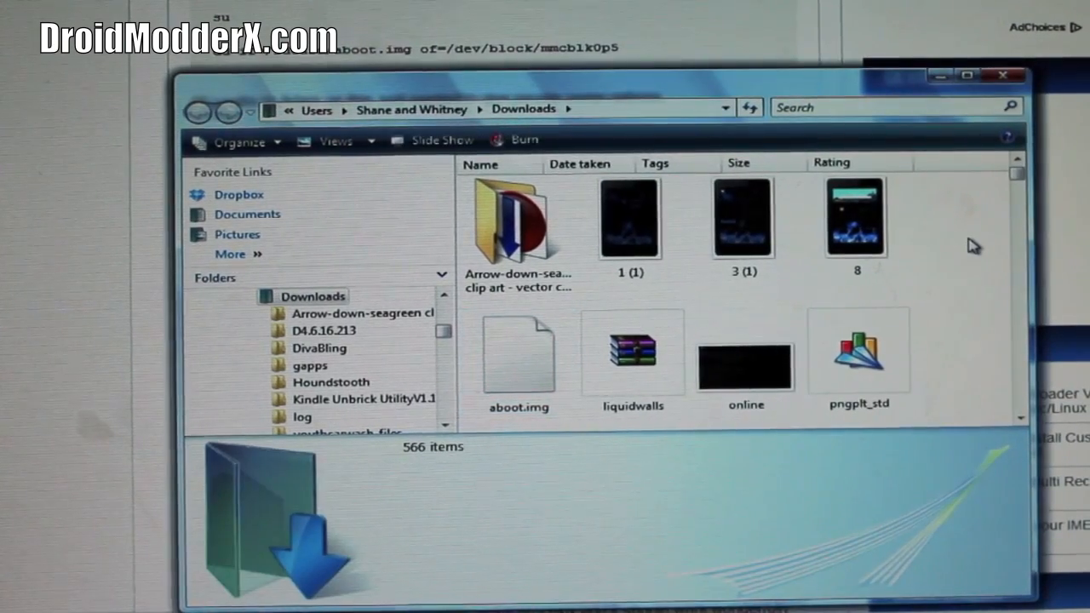
Open a command window in the Downloads folder containing aboot.img
{"action": "left_click", "coordinate": [518, 358]}
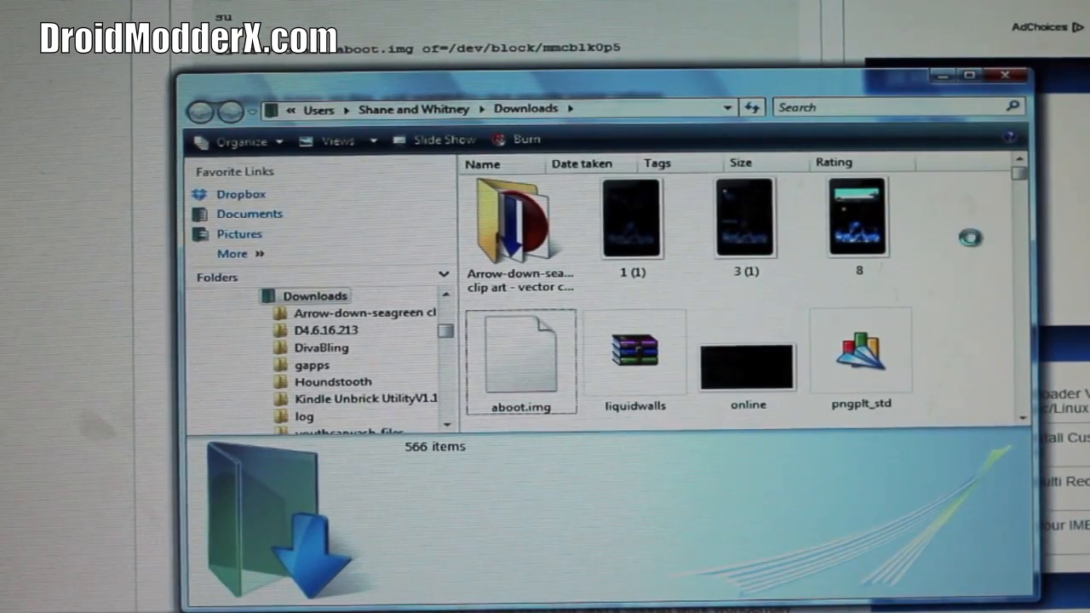
{"action": "right_click", "coordinate": [971, 238]}
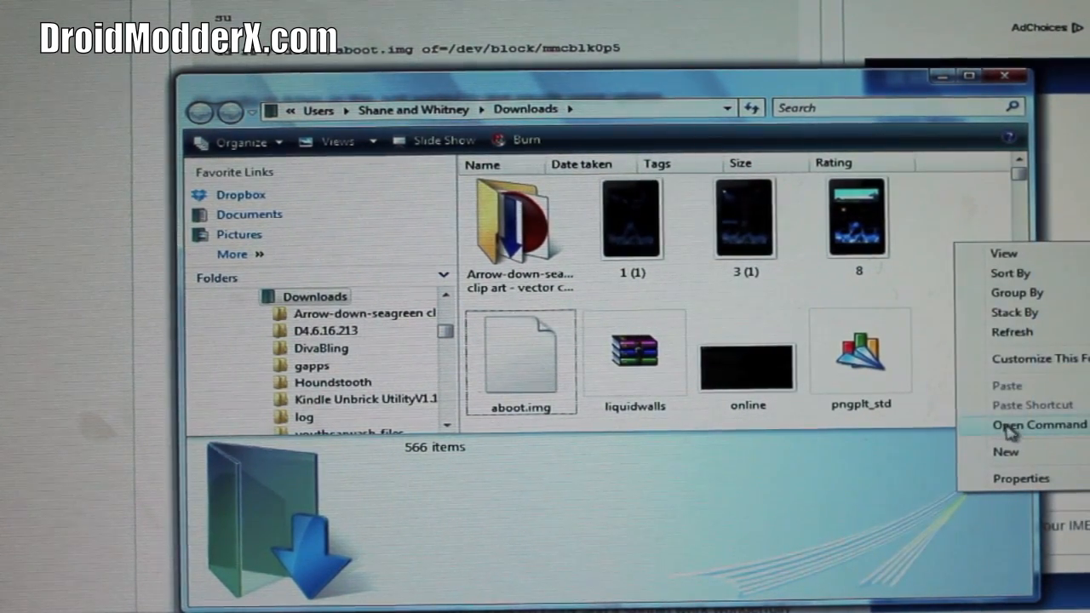
{"action": "left_click", "coordinate": [1037, 425]}
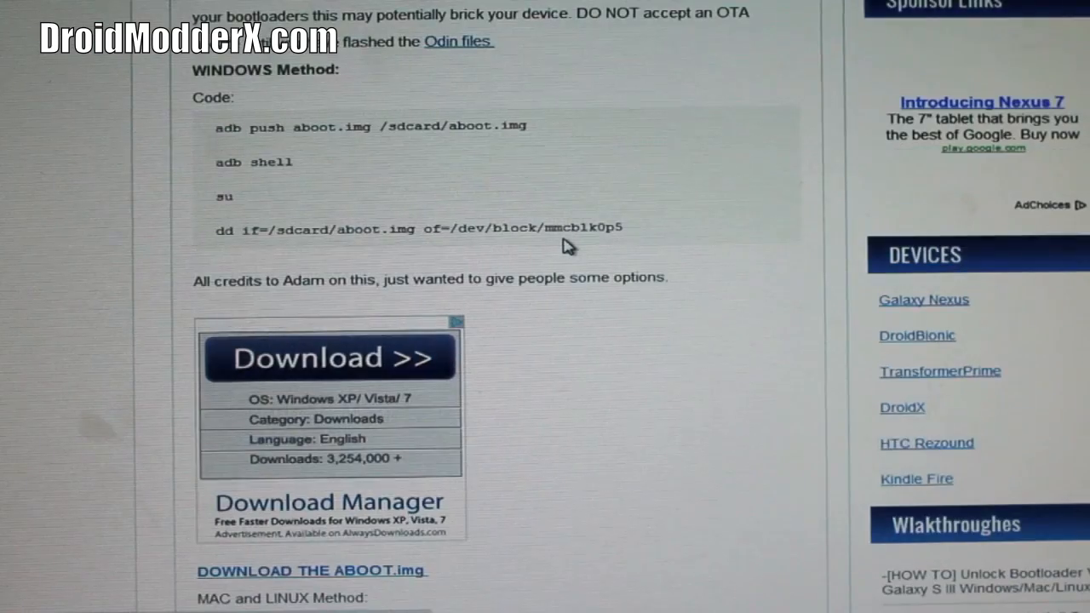
{"action": "mouse_move", "coordinate": [387, 212]}
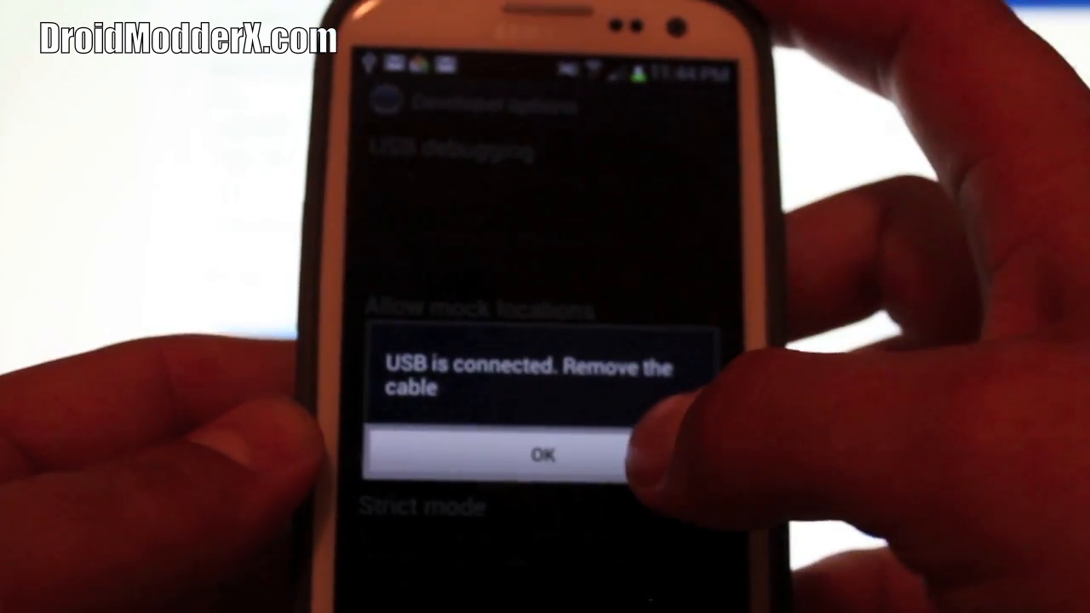
Dismiss the USB connected notice on the Galaxy S III
{"action": "left_click", "coordinate": [544, 454]}
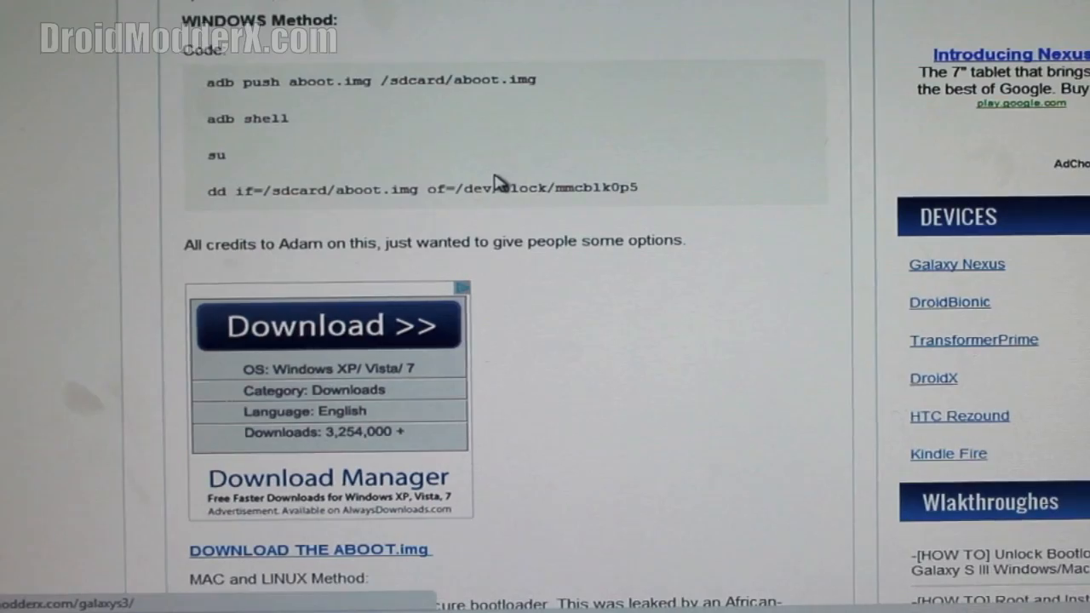
{"action": "mouse_move", "coordinate": [396, 152]}
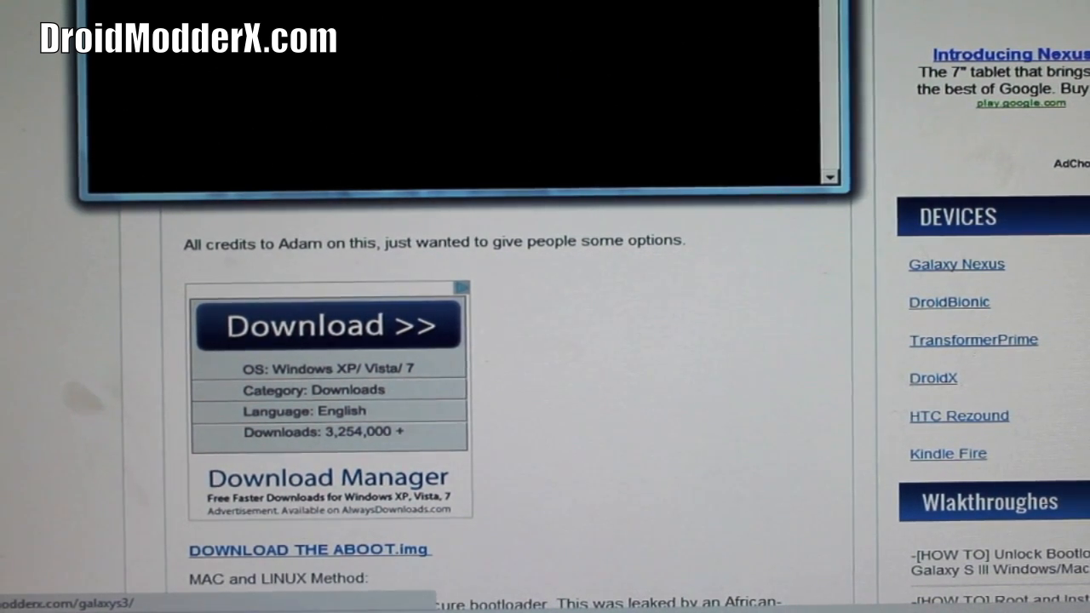
Paste the copied adb command into the command window, then select the guide's dd line
{"action": "scroll", "scroll_direction": "up", "scroll_amount": 3}
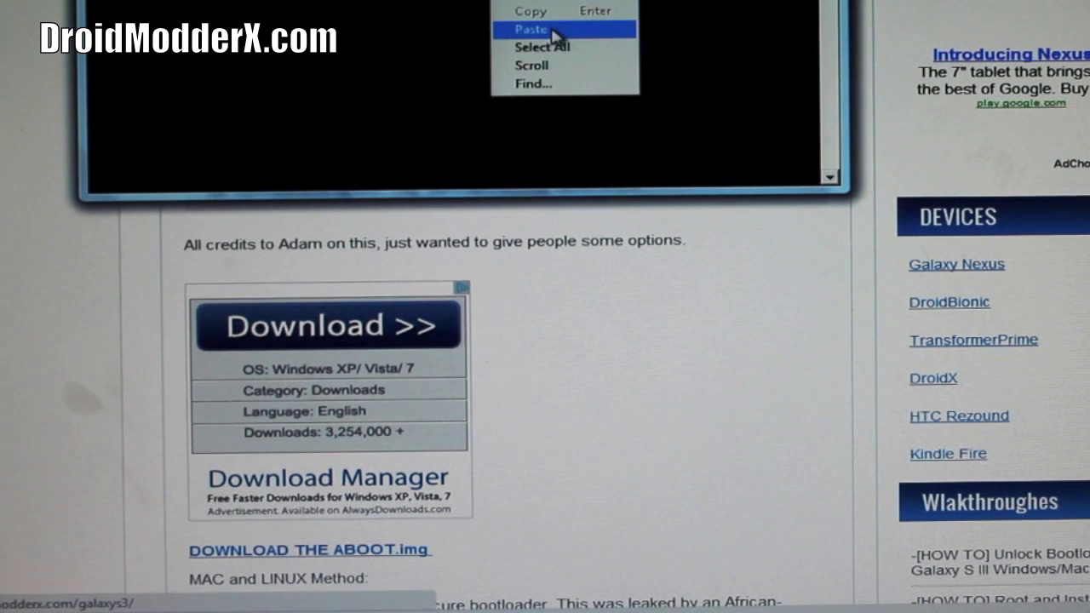
{"action": "left_click", "coordinate": [530, 29]}
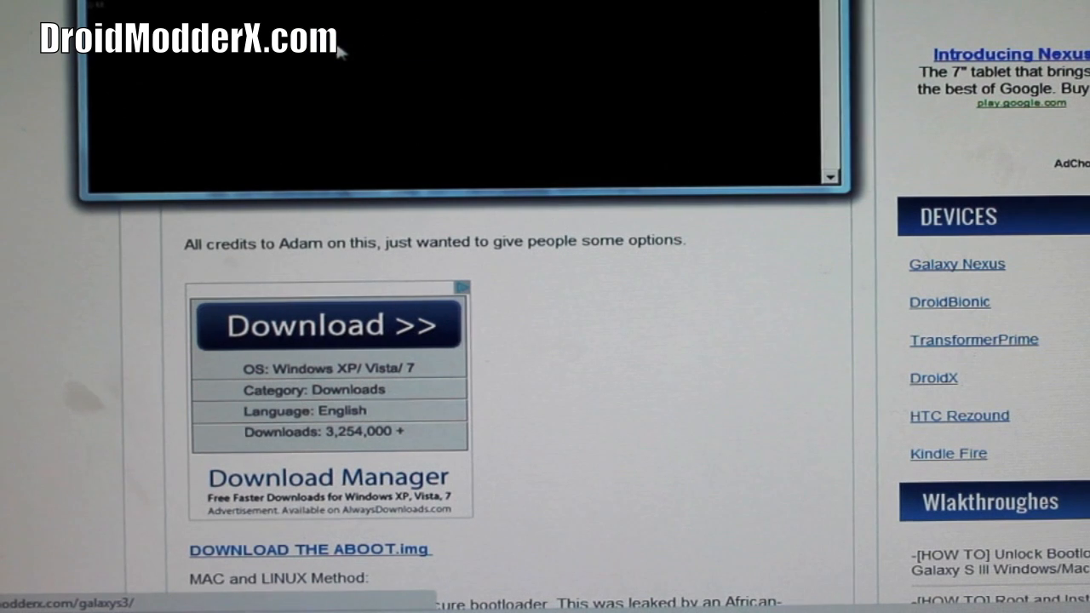
{"action": "scroll", "scroll_direction": "up", "scroll_amount": 3}
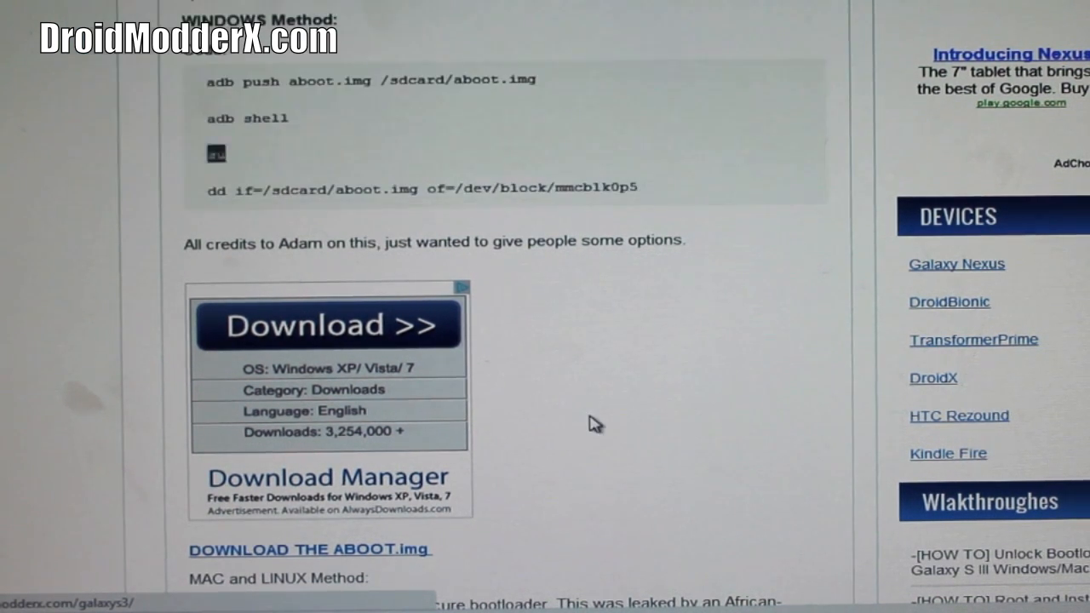
{"action": "left_click_drag", "start_coordinate": [208, 188], "coordinate": [558, 188]}
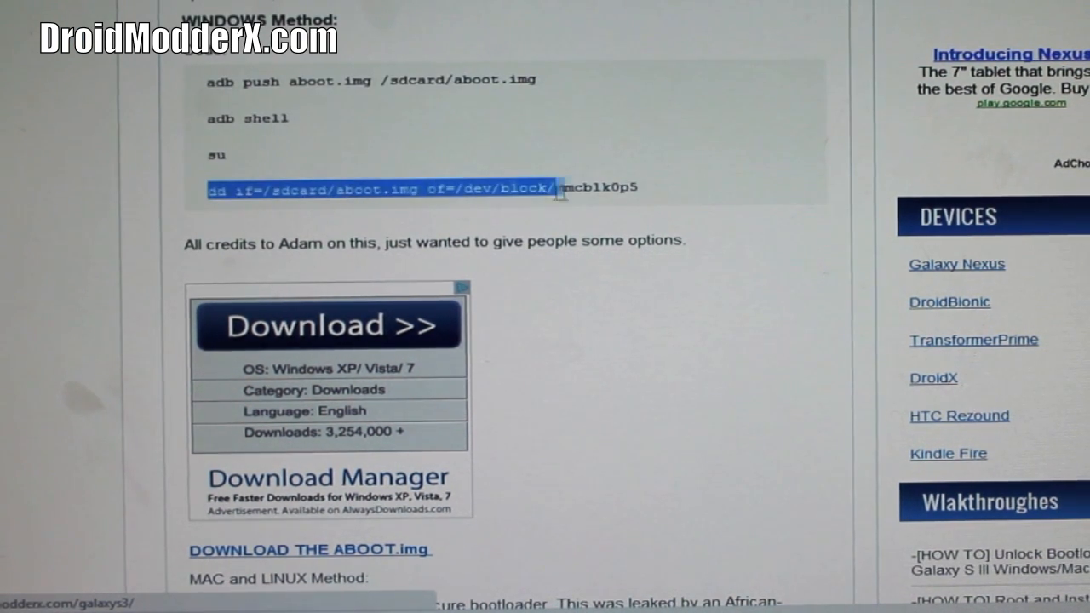